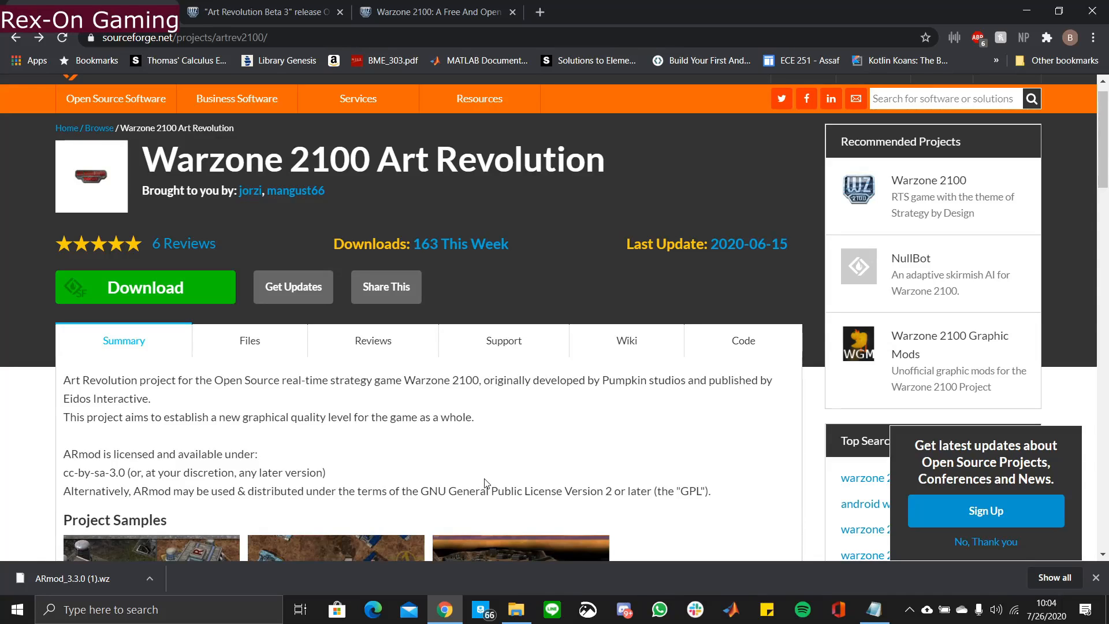
Scroll down and page through the project's sample screenshots, then close the viewer
{"action": "scroll", "scroll_direction": "down", "scroll_amount": 3}
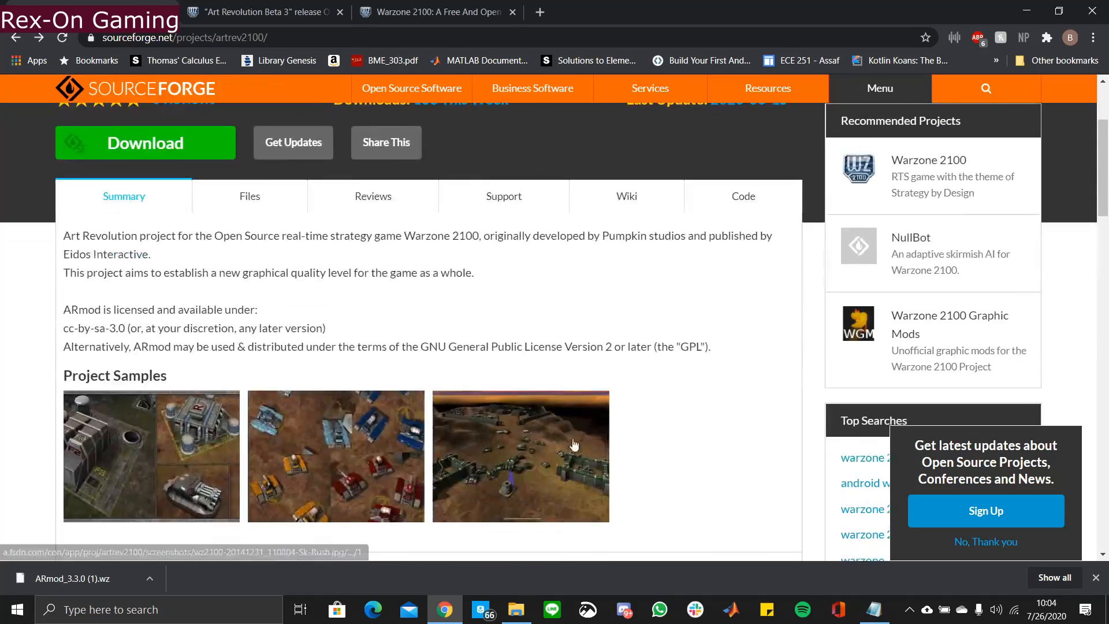
{"action": "scroll", "scroll_direction": "down", "scroll_amount": 3}
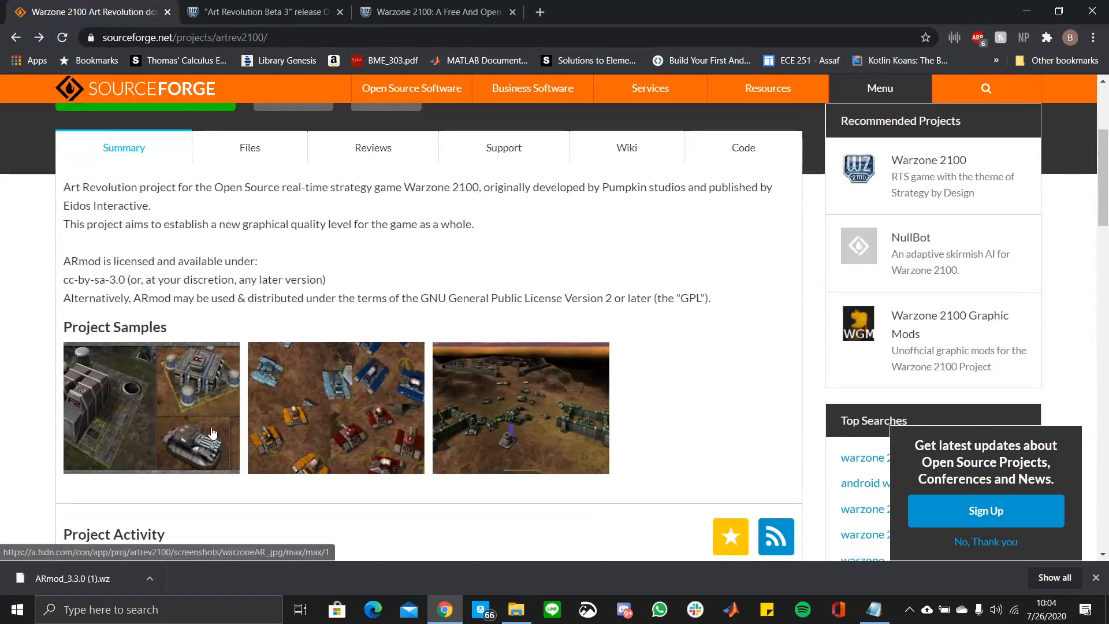
{"action": "left_click", "coordinate": [150, 407]}
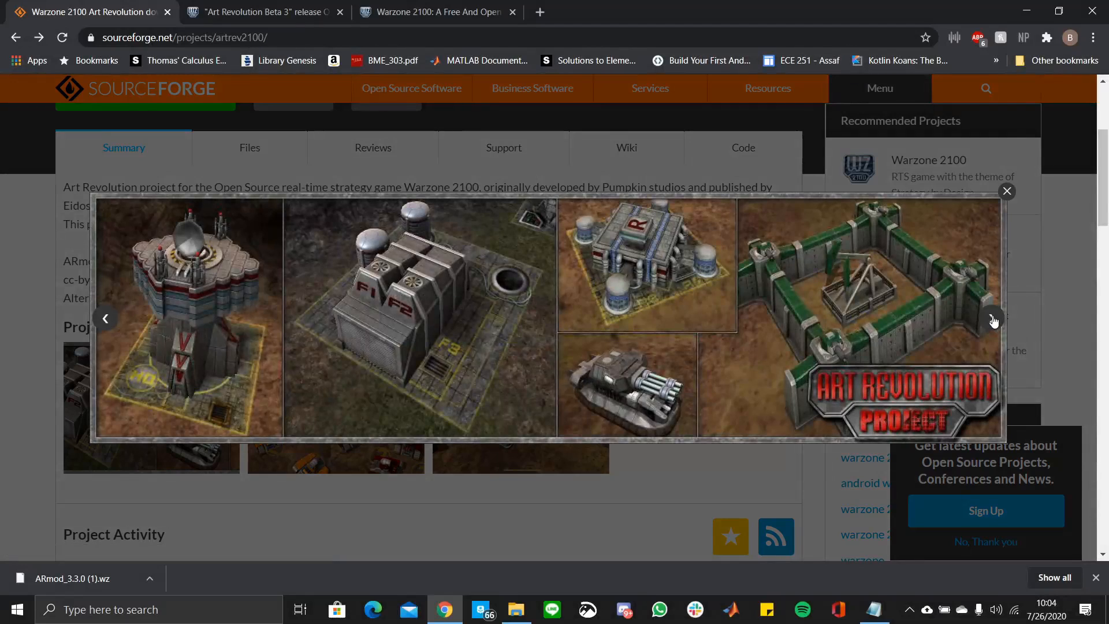
{"action": "left_click", "coordinate": [992, 319]}
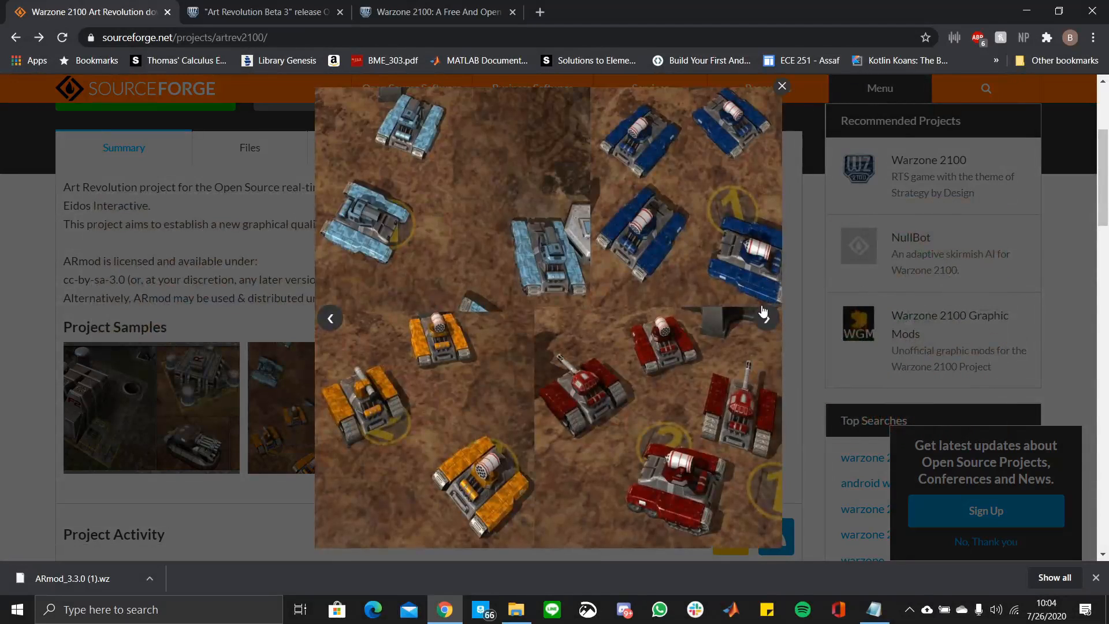
{"action": "left_click", "coordinate": [762, 317]}
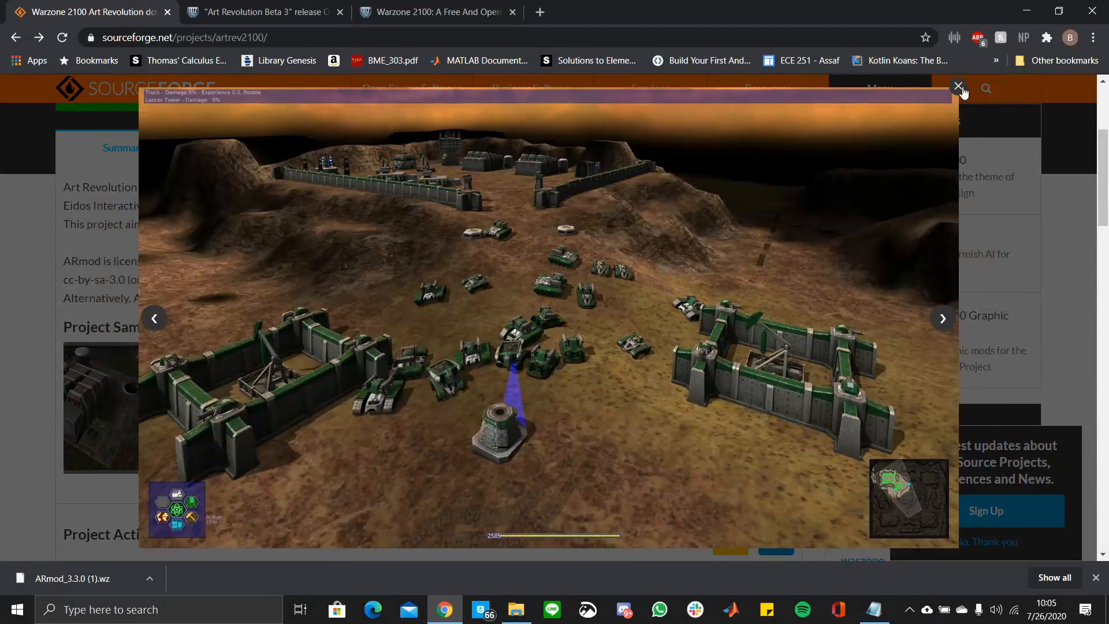
{"action": "left_click", "coordinate": [958, 88]}
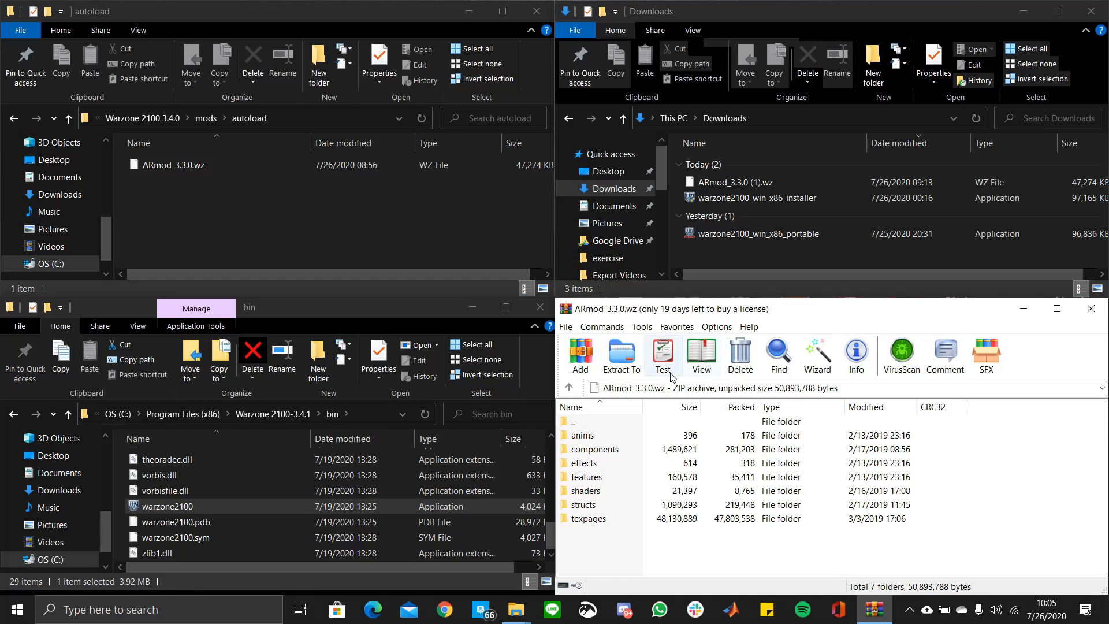
{"action": "mouse_move", "coordinate": [577, 406]}
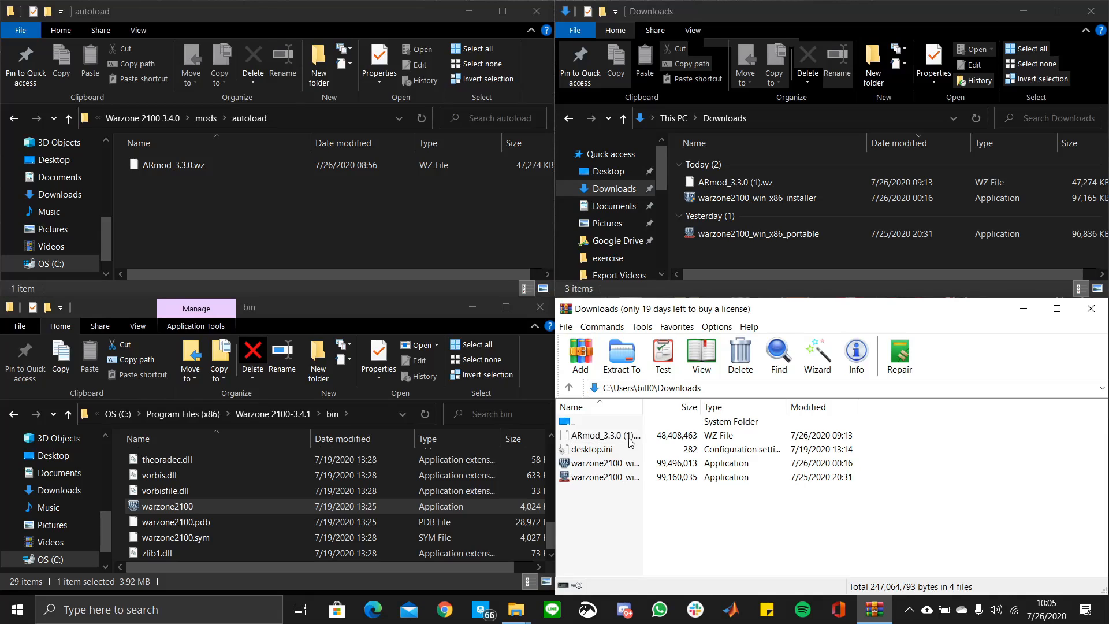
Open ARmod_3.3.0 (1).wz in WinRAR twice to inspect its folders, returning to Downloads
{"action": "double_click", "coordinate": [596, 434]}
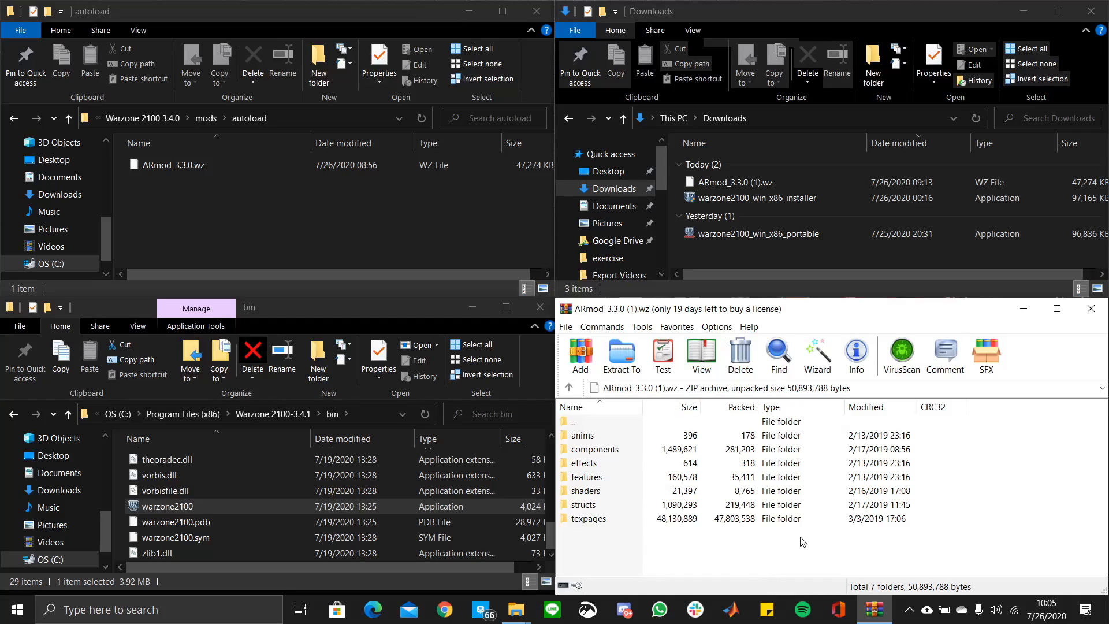
{"action": "left_click", "coordinate": [568, 387]}
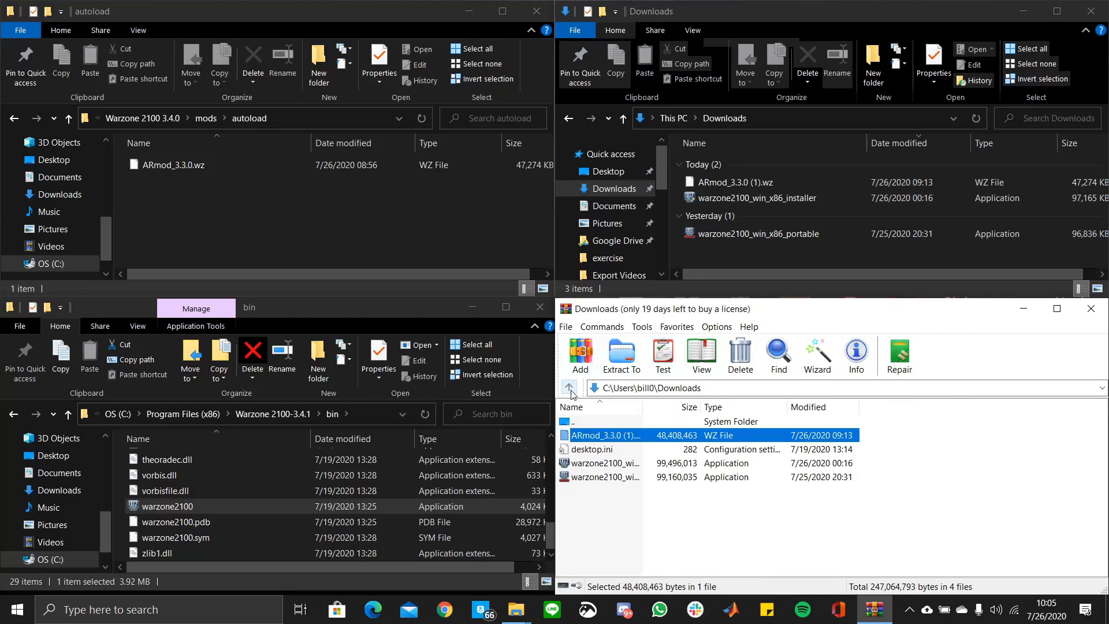
{"action": "double_click", "coordinate": [608, 435]}
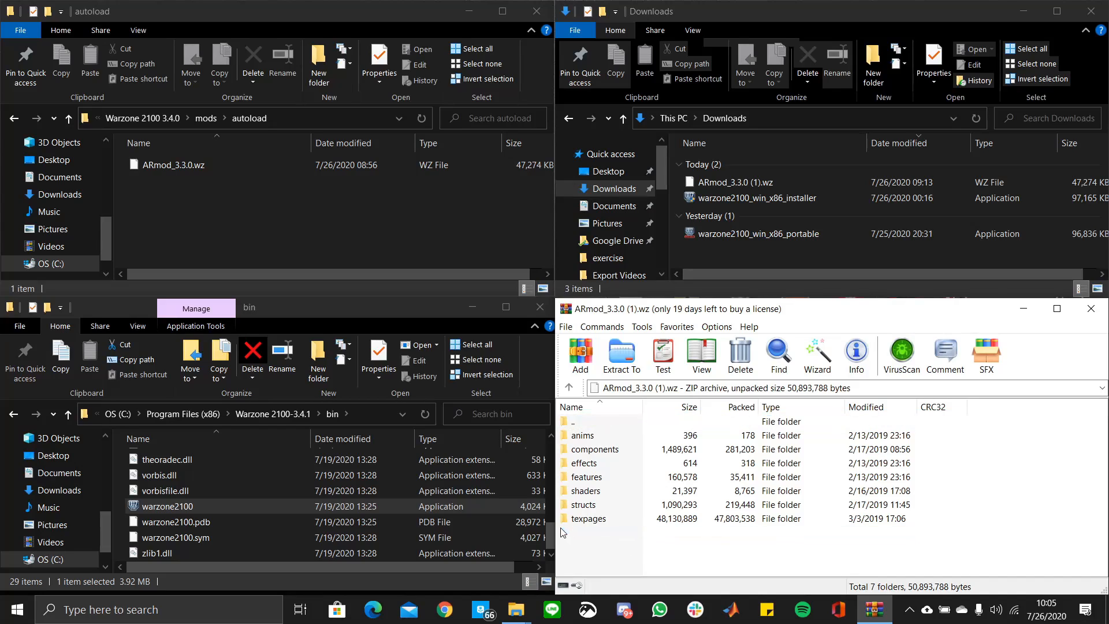
{"action": "left_click", "coordinate": [567, 388]}
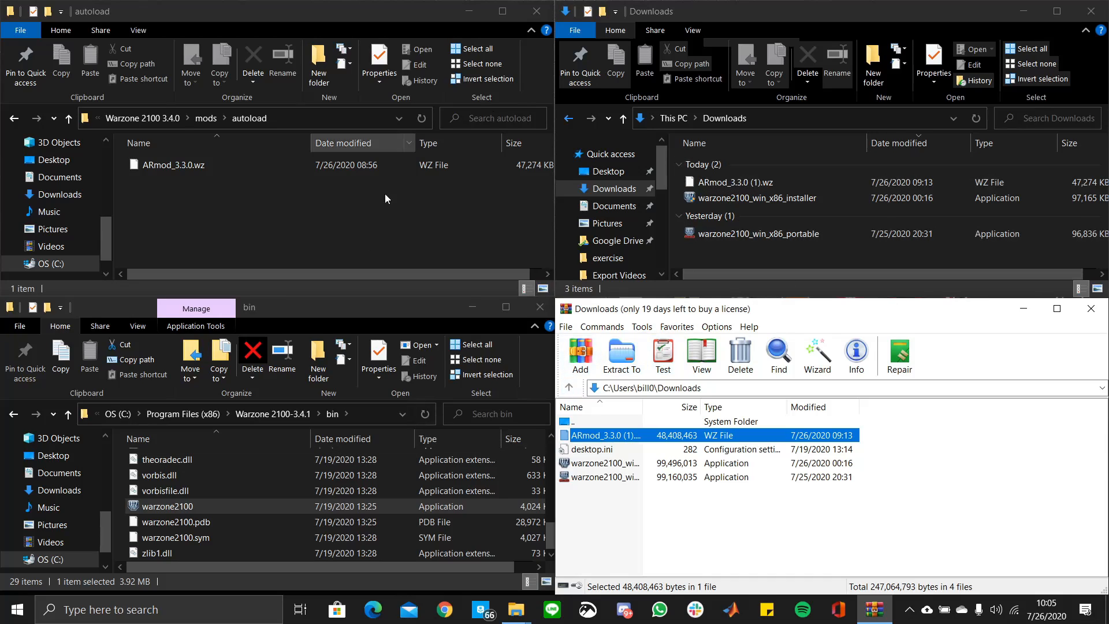
{"action": "left_click", "coordinate": [735, 182]}
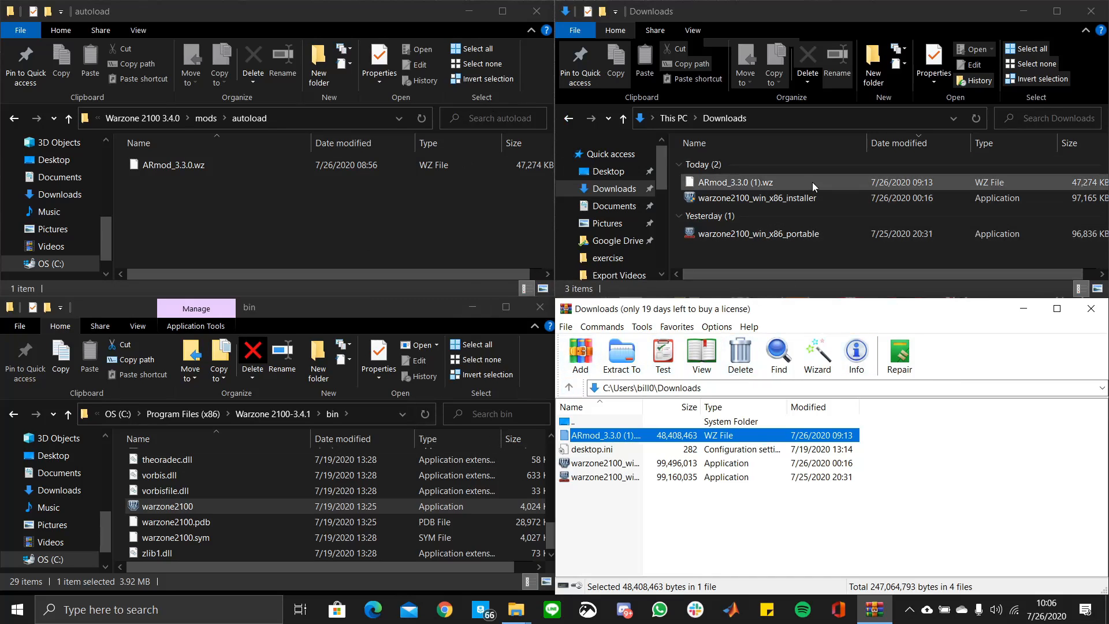
Select the ARmod and installer files, then reach AppData Roaming's Warzone 2100 Project folder
{"action": "left_click", "coordinate": [733, 182]}
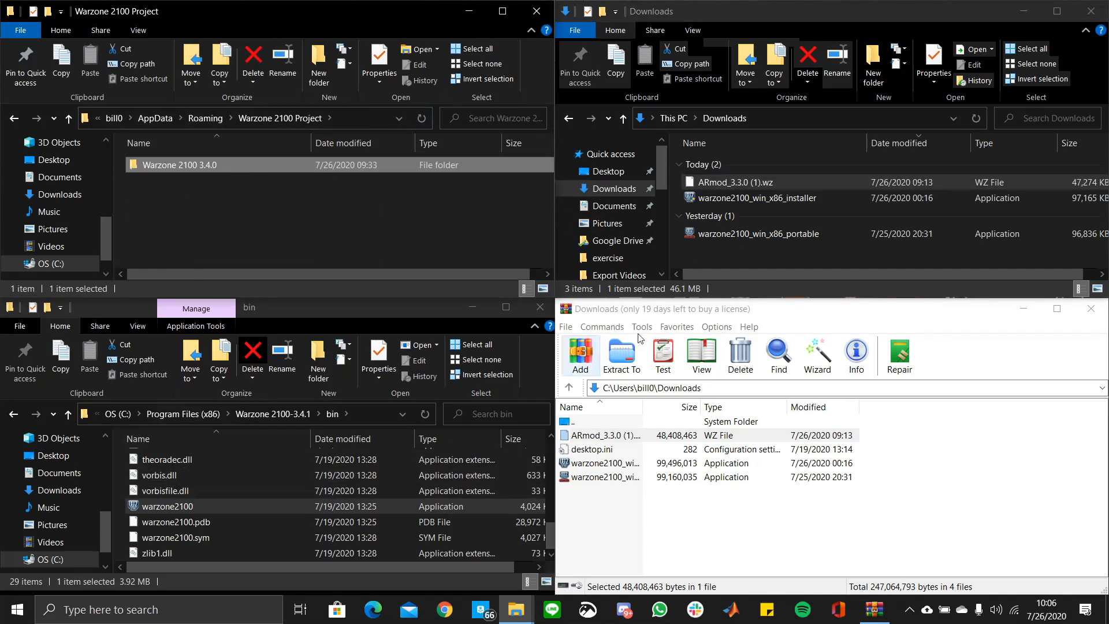
{"action": "left_click", "coordinate": [758, 198]}
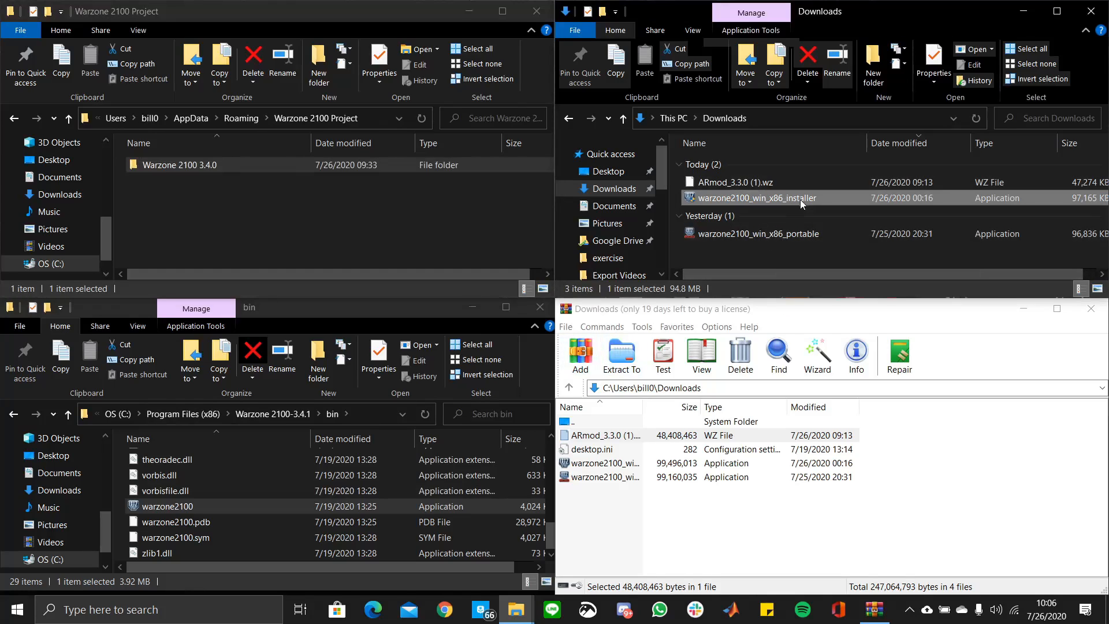
{"action": "mouse_move", "coordinate": [267, 213]}
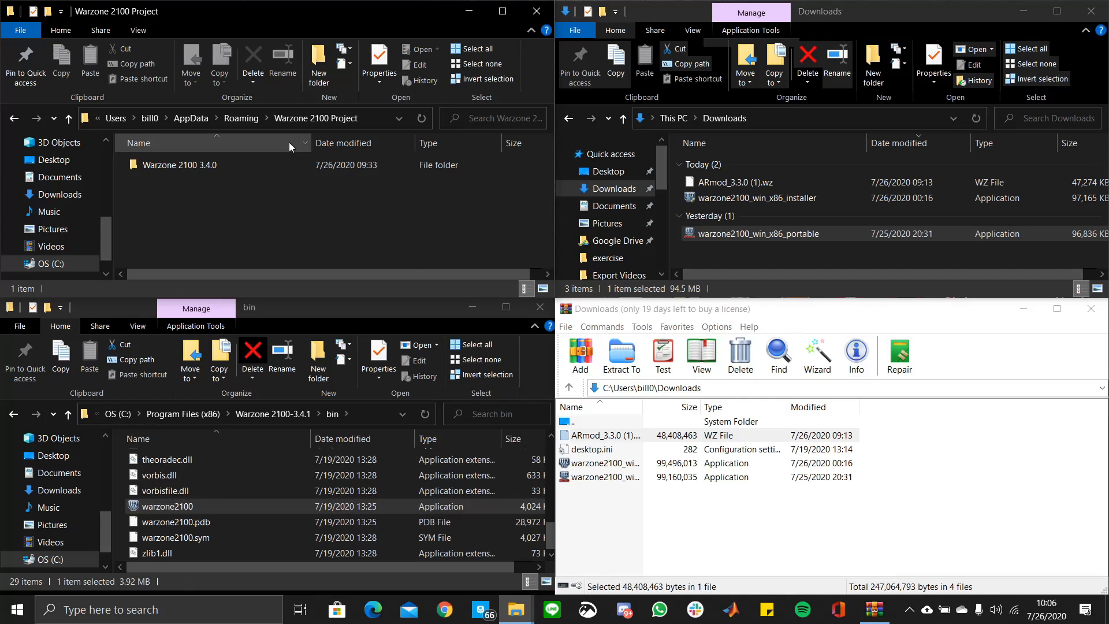
{"action": "left_click", "coordinate": [178, 164]}
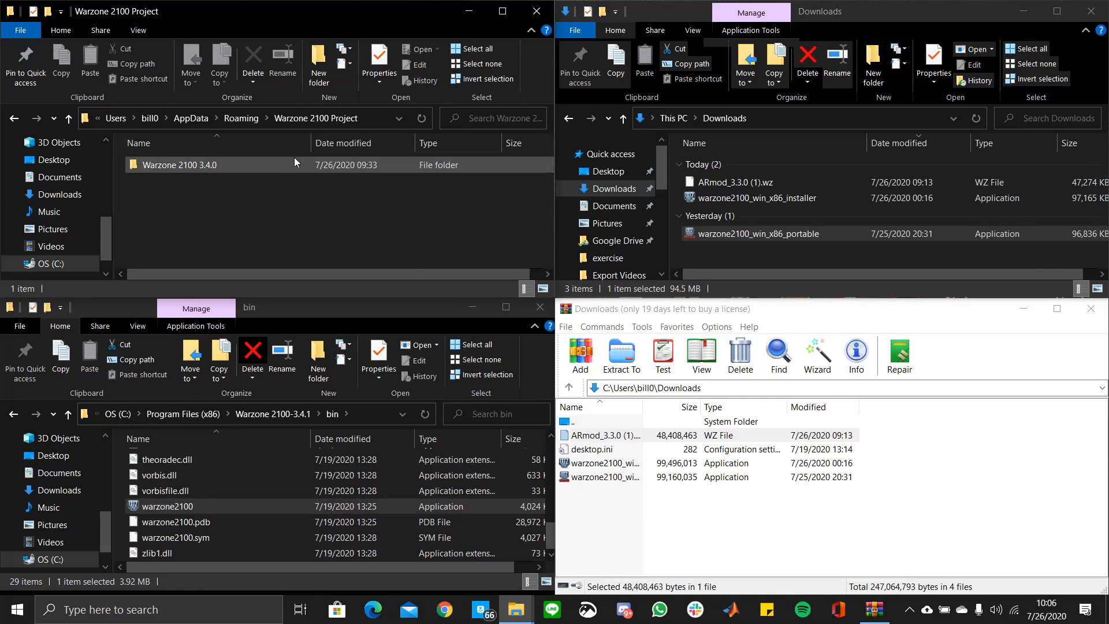
{"action": "left_click", "coordinate": [444, 608]}
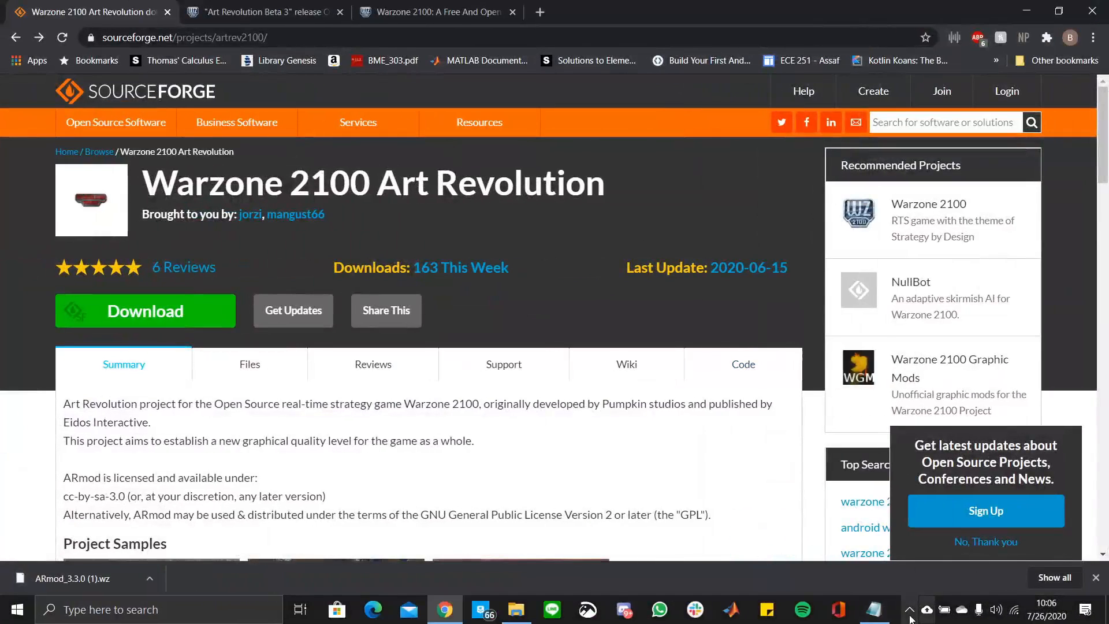
Highlight parts of the AppData path in the Wz2100 Path note, then return to Explorer
{"action": "left_click", "coordinate": [874, 608]}
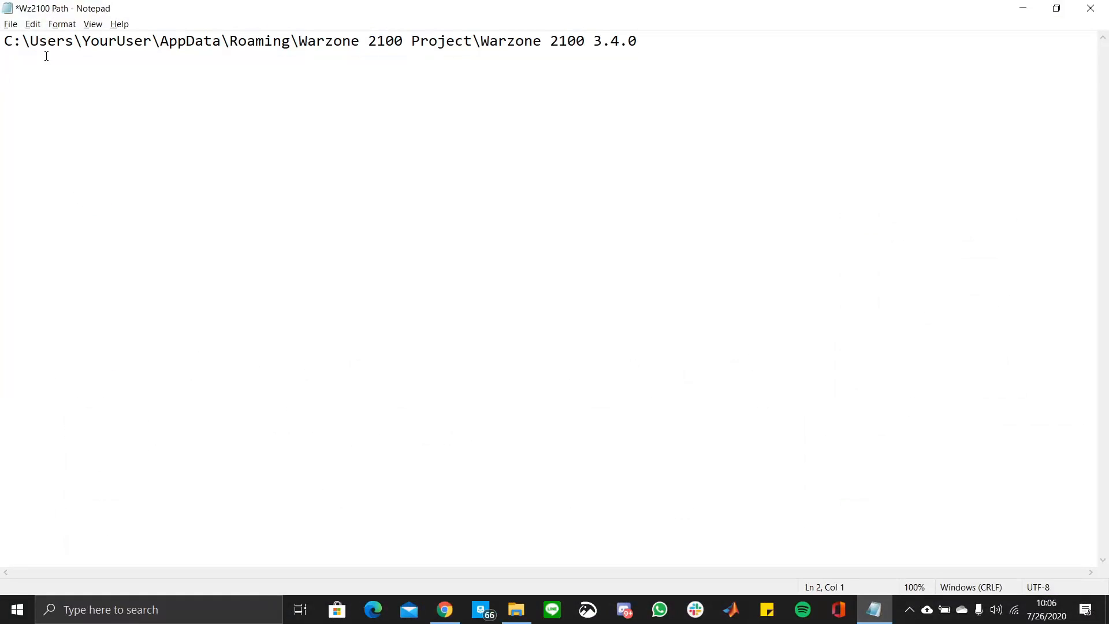
{"action": "double_click", "coordinate": [115, 41]}
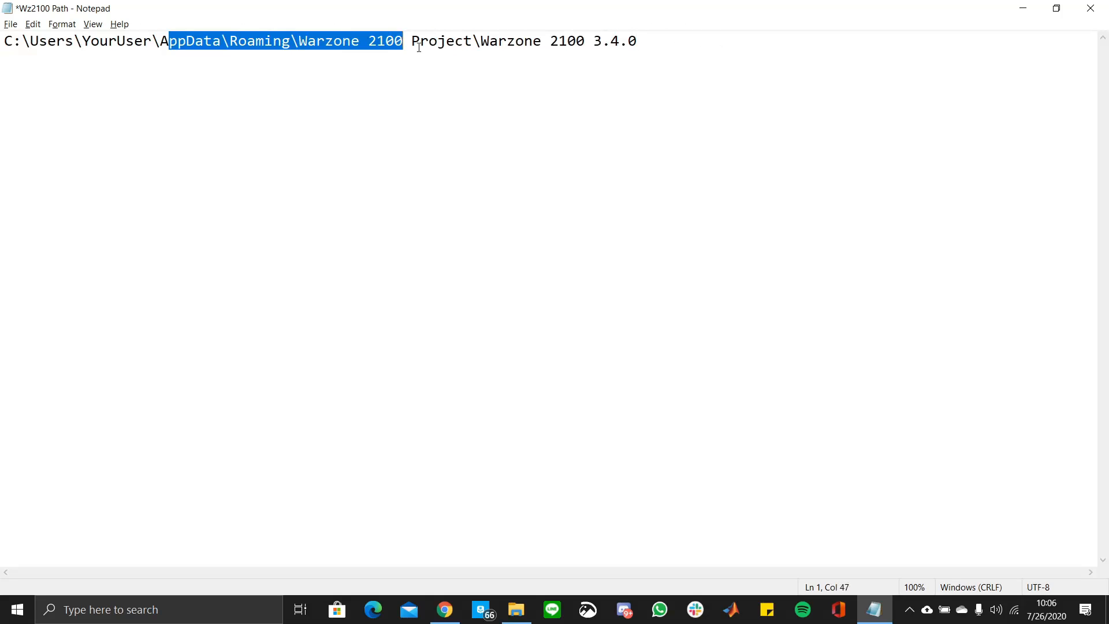
{"action": "double_click", "coordinate": [186, 40]}
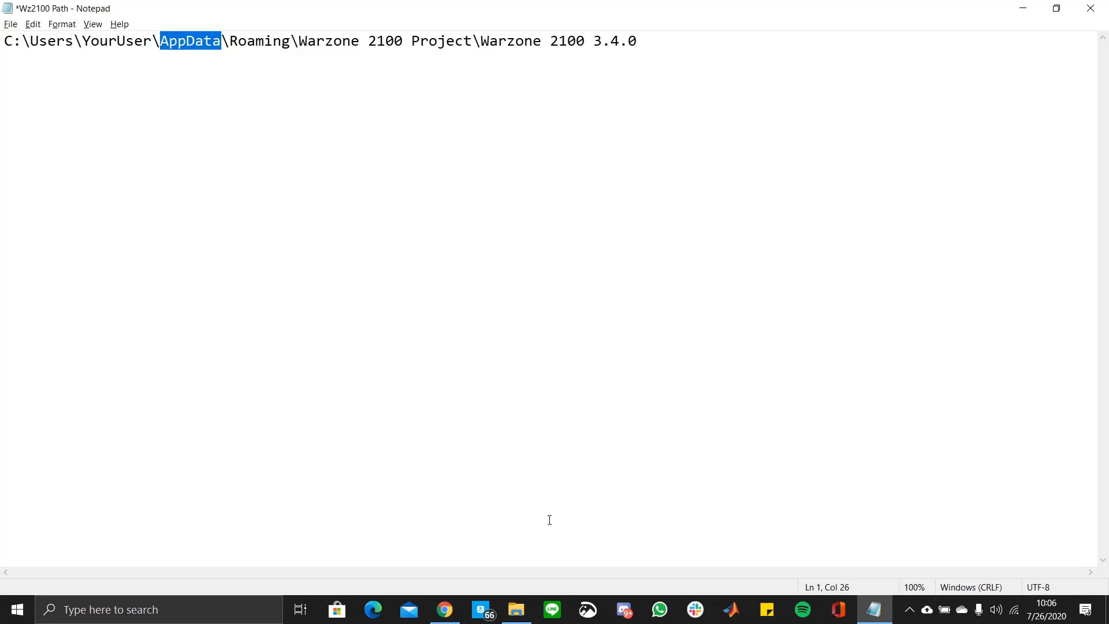
{"action": "left_click", "coordinate": [516, 608]}
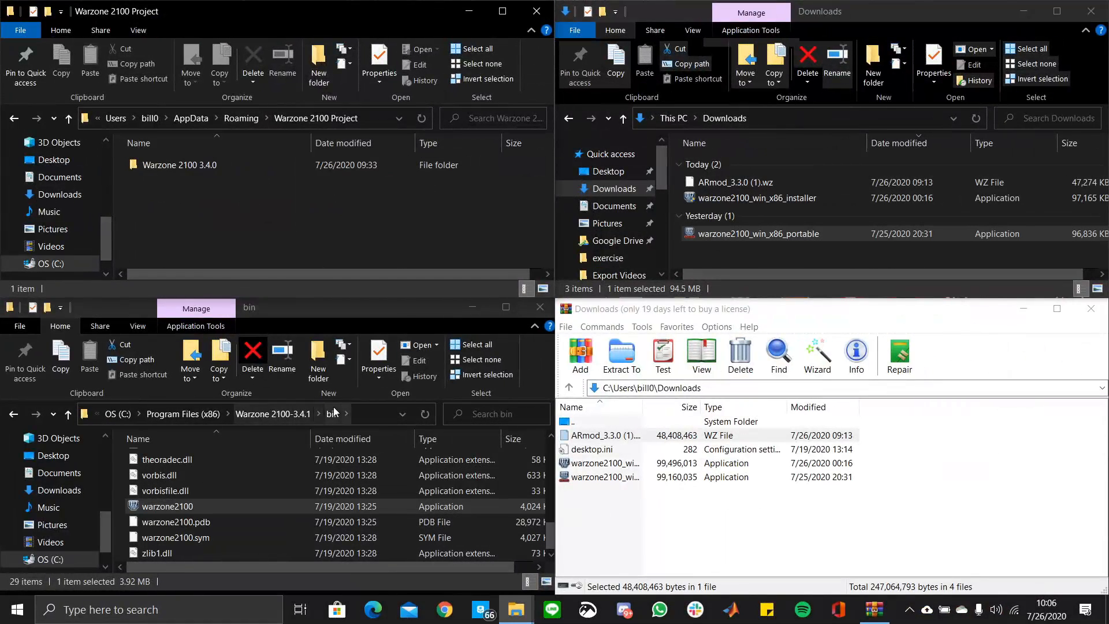
{"action": "double_click", "coordinate": [179, 164]}
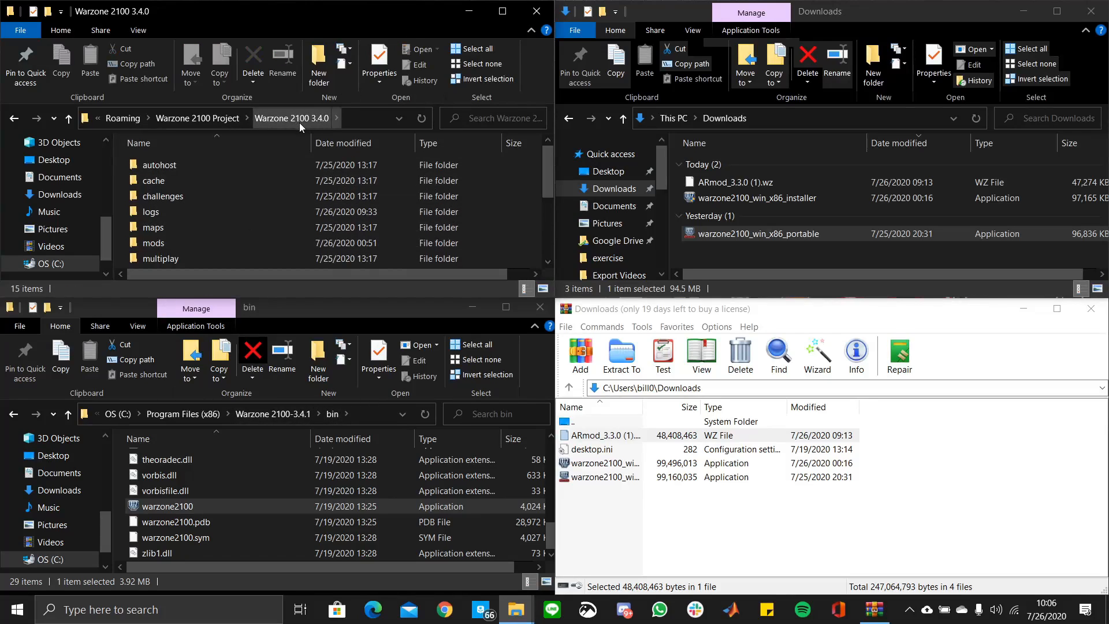
{"action": "left_click", "coordinate": [173, 242]}
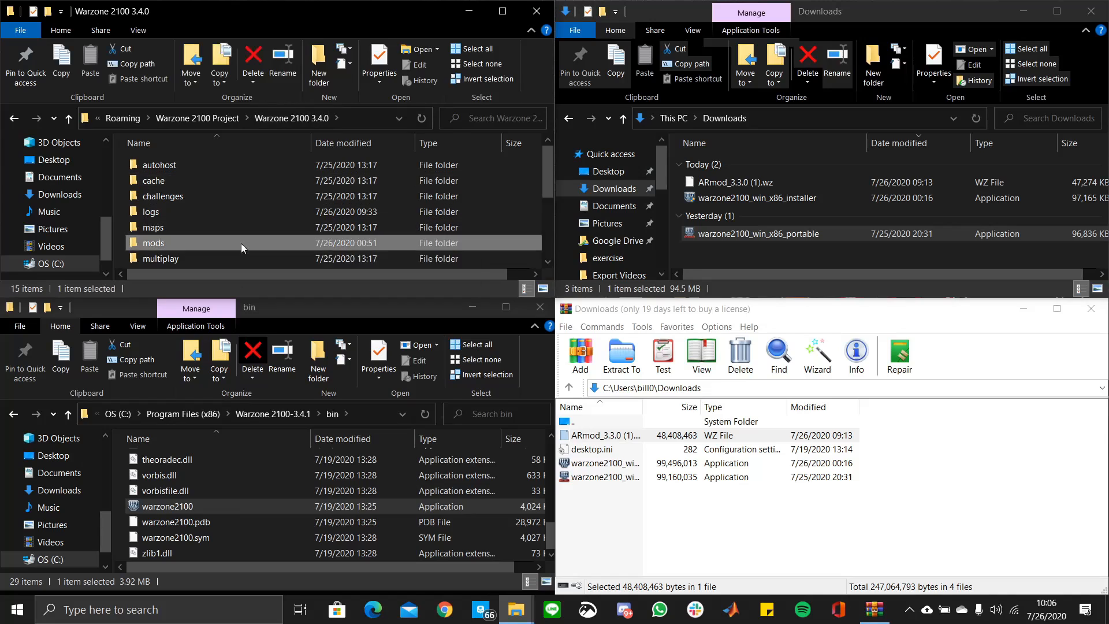
{"action": "double_click", "coordinate": [171, 242]}
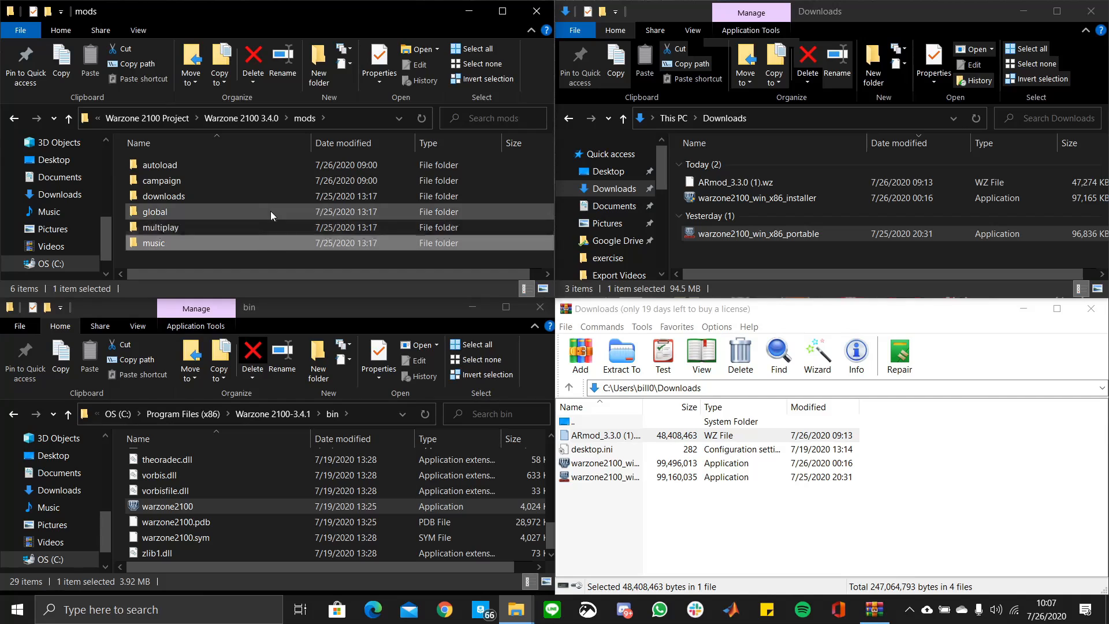
{"action": "left_click", "coordinate": [731, 181]}
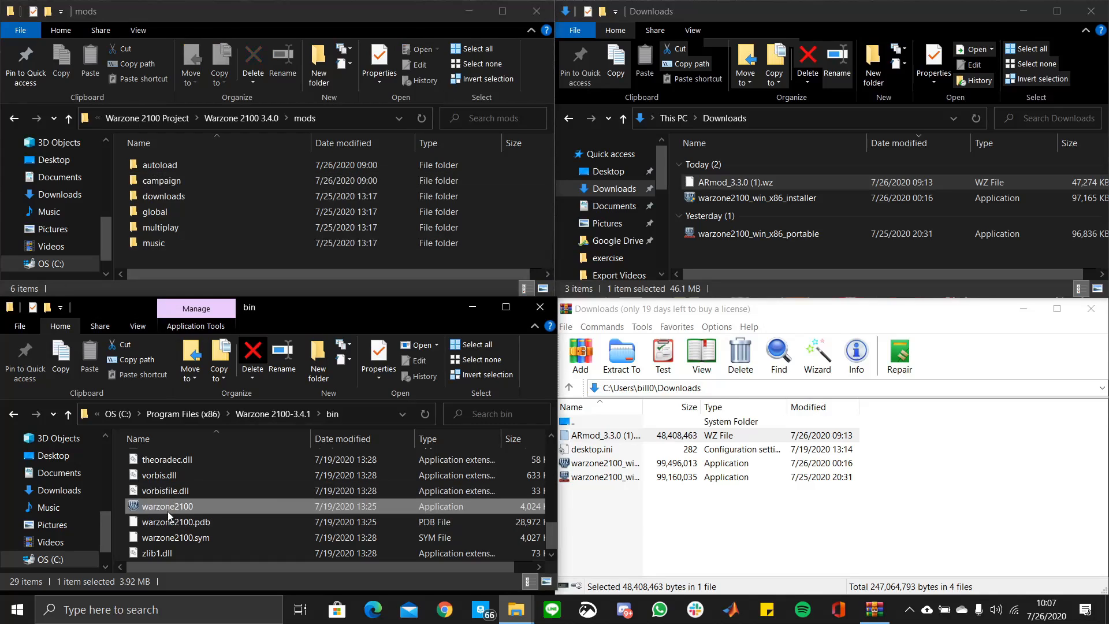
{"action": "mouse_move", "coordinate": [198, 509]}
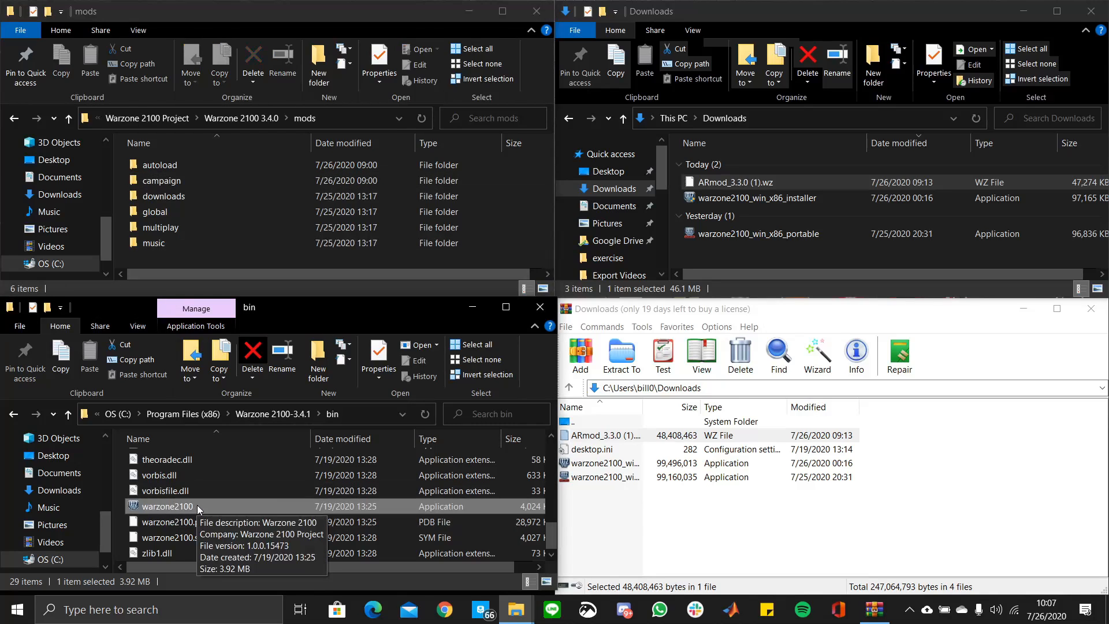
{"action": "right_click", "coordinate": [167, 507]}
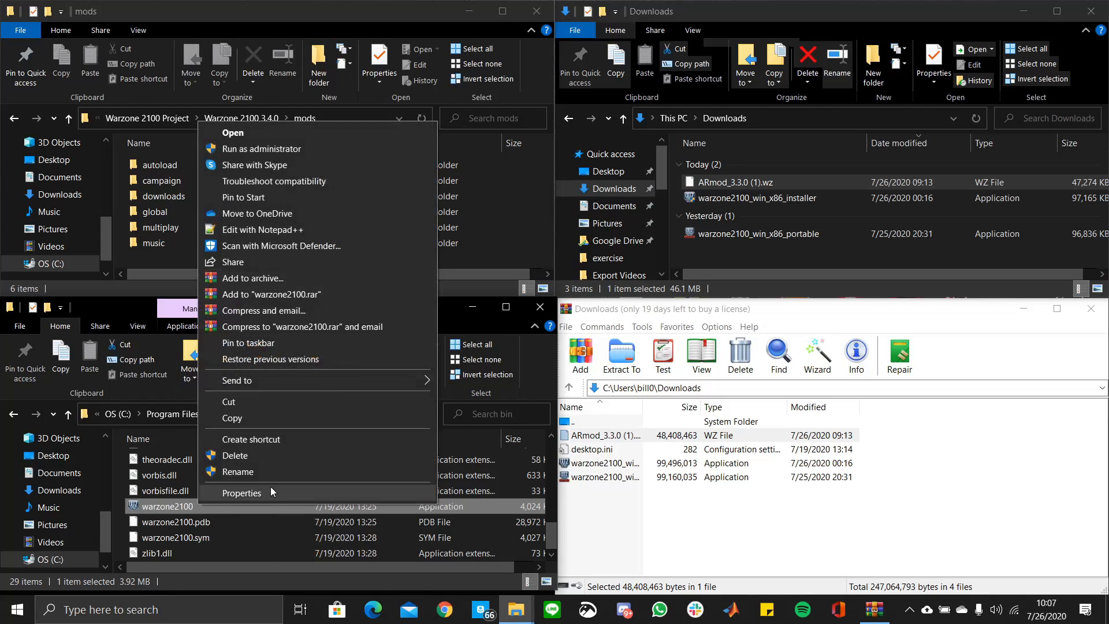
{"action": "left_click", "coordinate": [152, 243]}
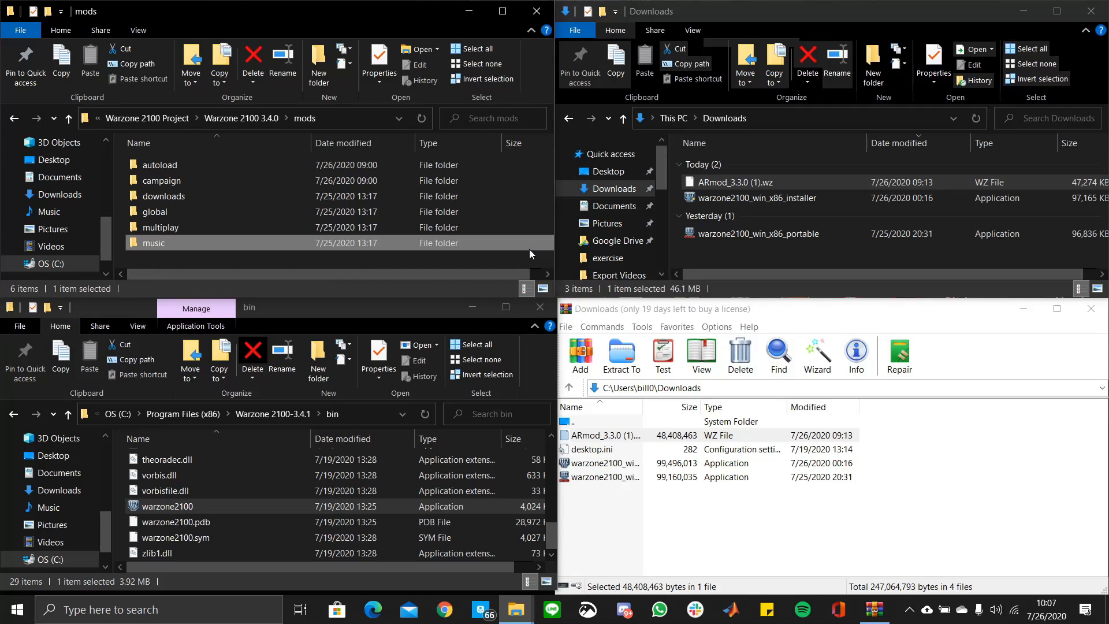
{"action": "left_click", "coordinate": [397, 262]}
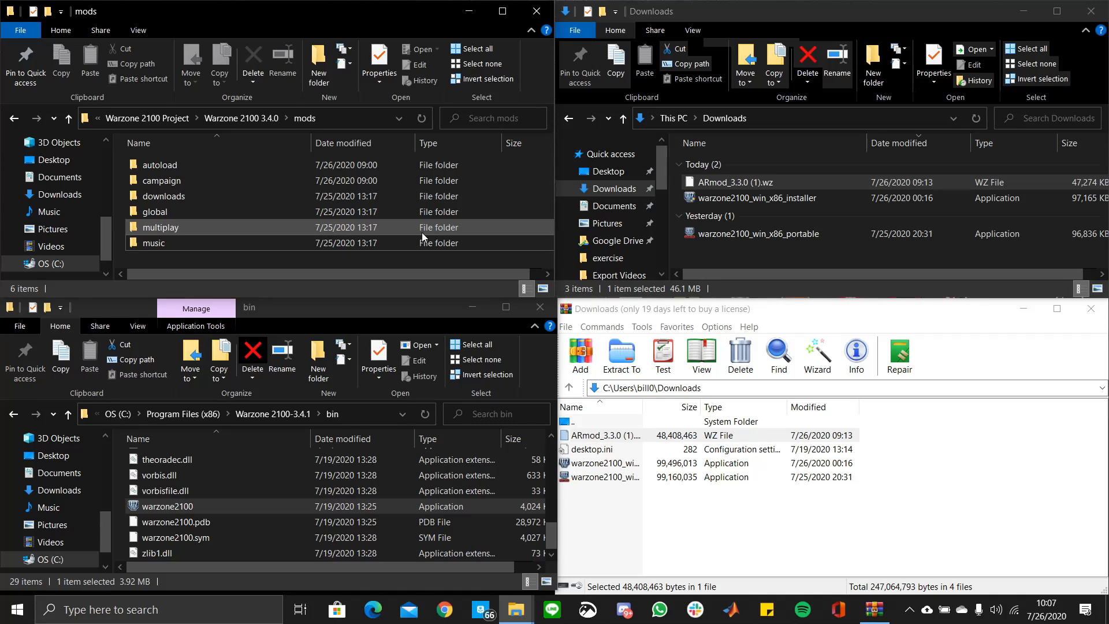
{"action": "mouse_move", "coordinate": [285, 180]}
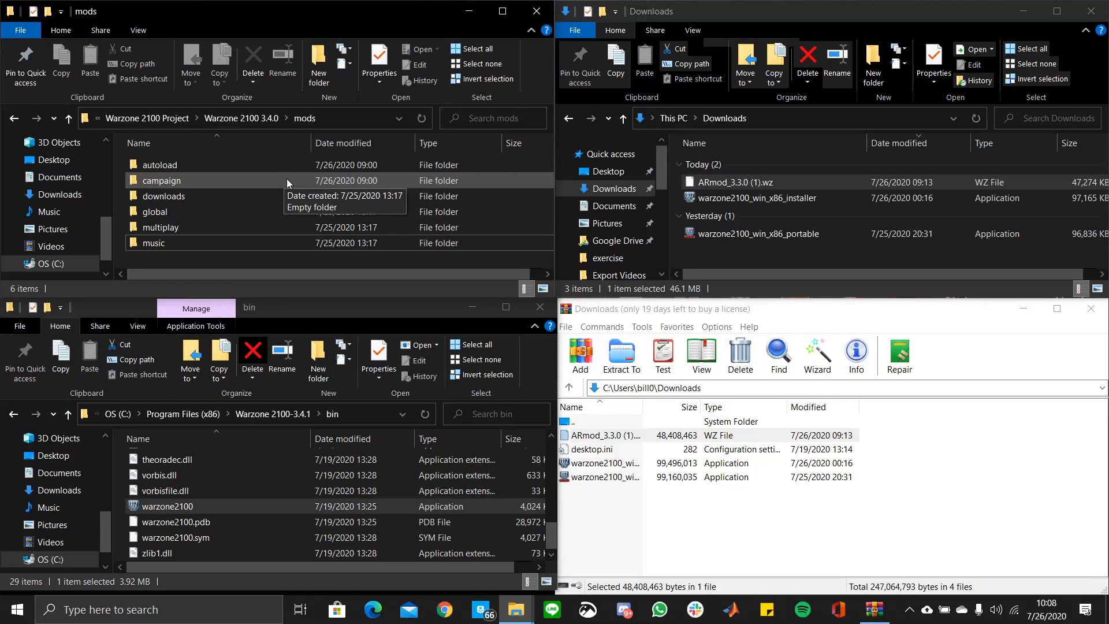
{"action": "mouse_move", "coordinate": [243, 166]}
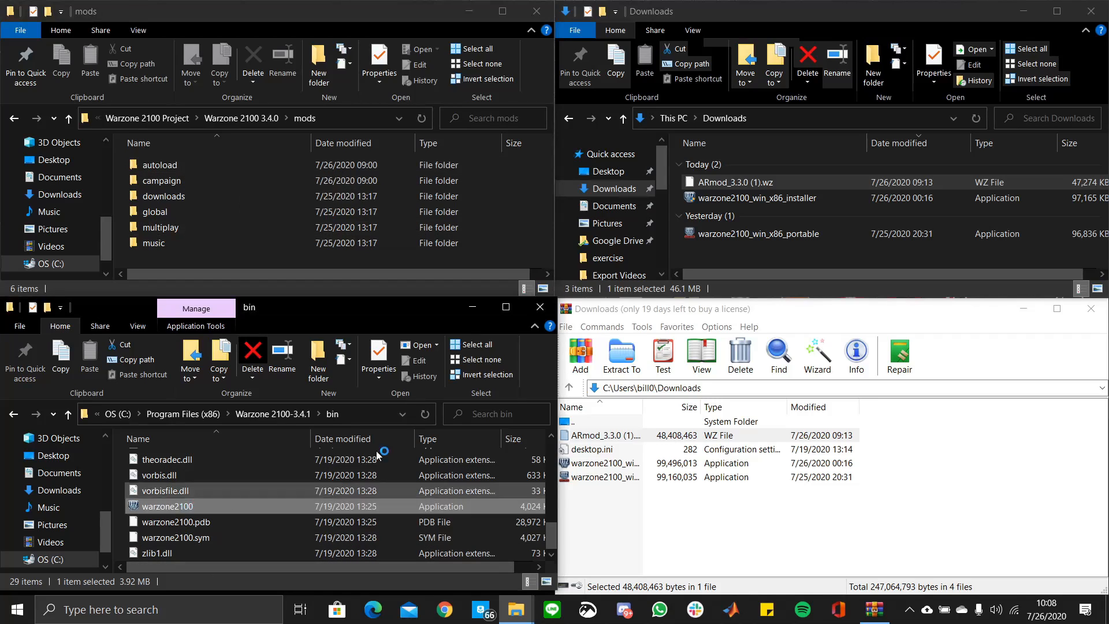
Launch warzone2100.exe and confirm 'Mod: ARmod_3.3.0.wz' appears in the corner
{"action": "double_click", "coordinate": [168, 506]}
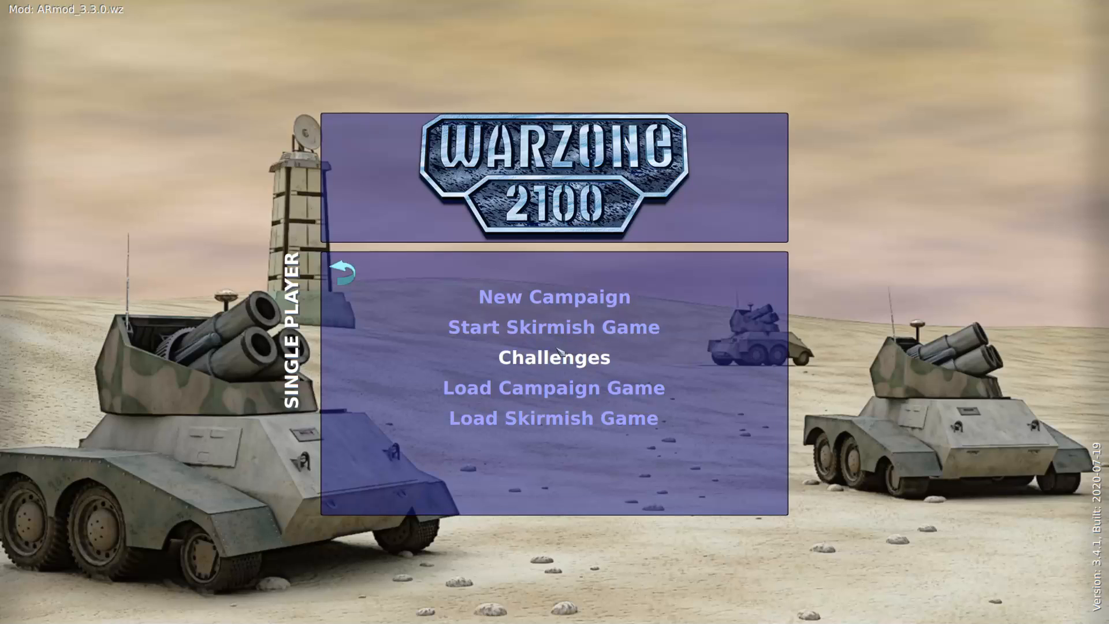
{"action": "left_click", "coordinate": [554, 326]}
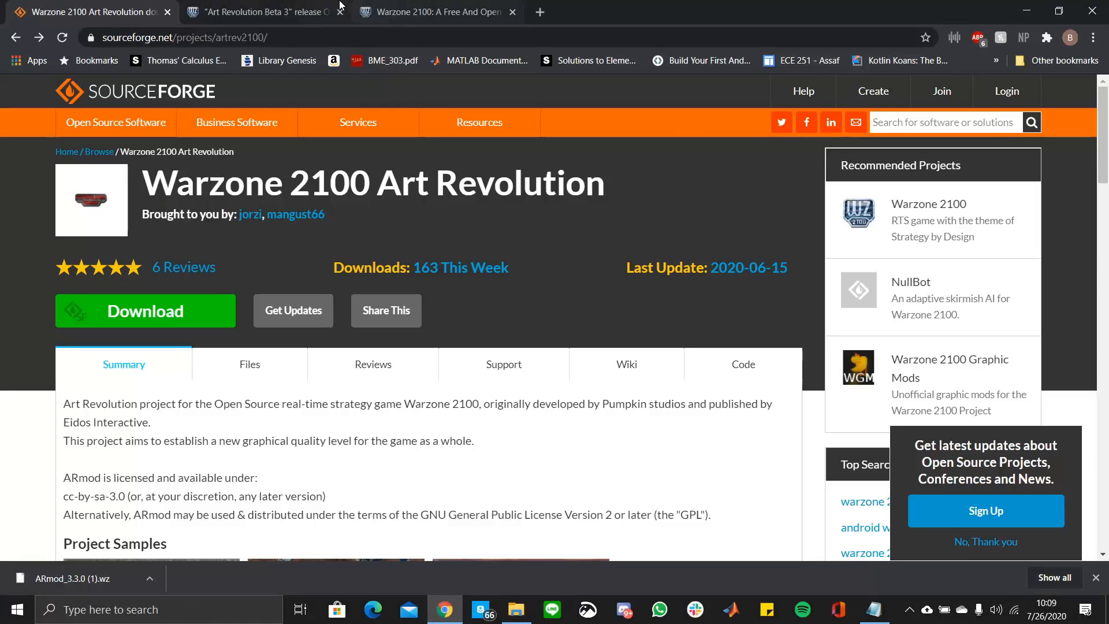
{"action": "left_click", "coordinate": [261, 12]}
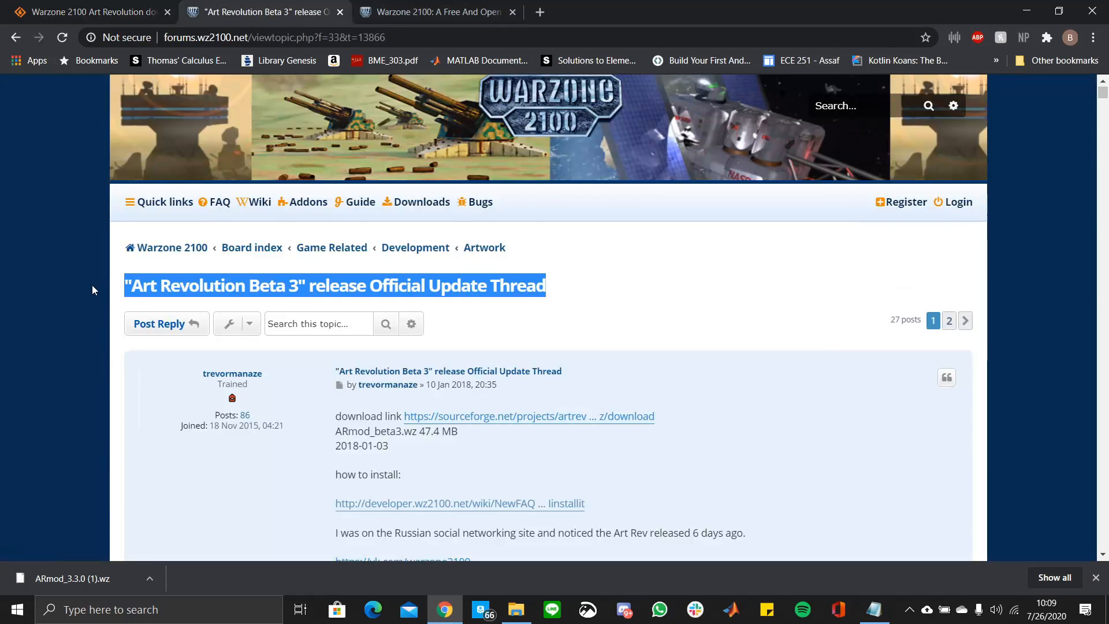
{"action": "scroll", "scroll_direction": "down", "scroll_amount": 3}
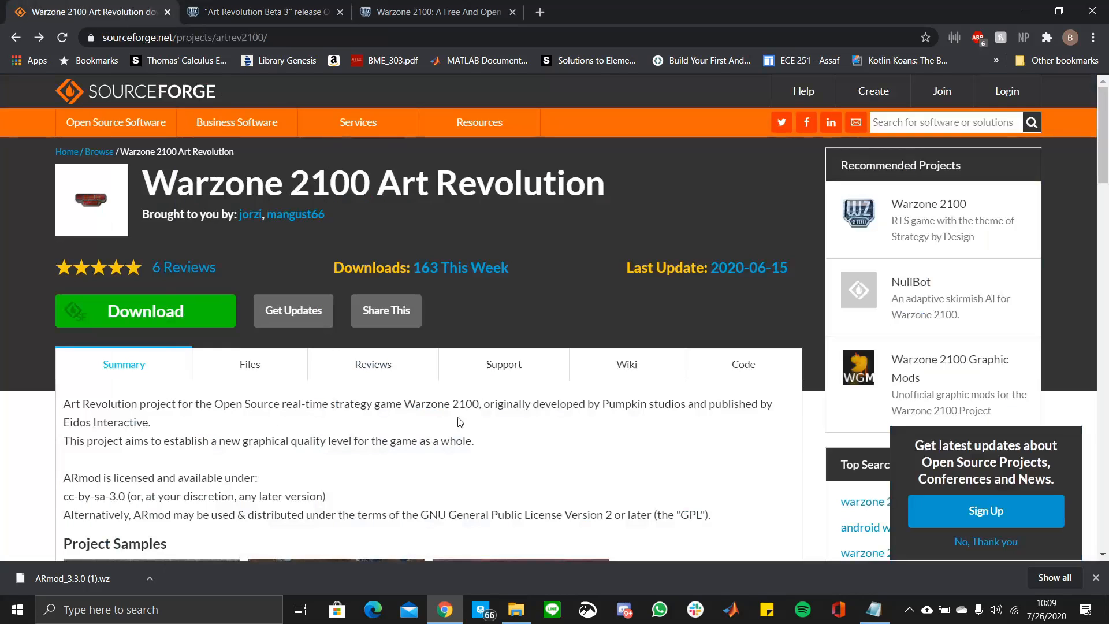
{"action": "scroll", "scroll_direction": "down", "scroll_amount": 3}
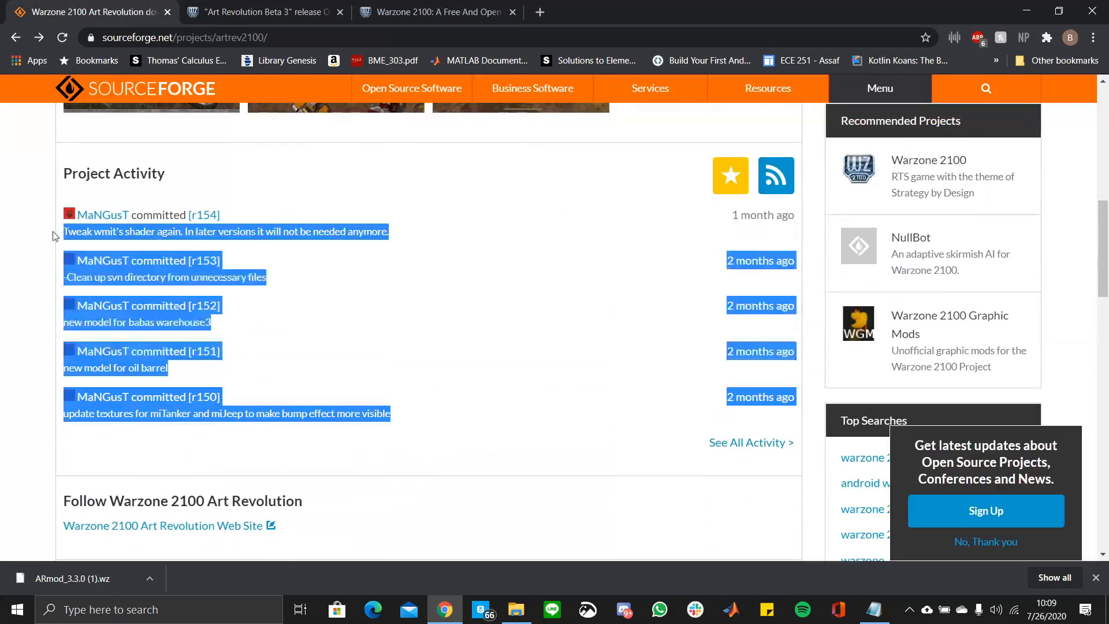
{"action": "scroll", "scroll_direction": "up", "scroll_amount": 3}
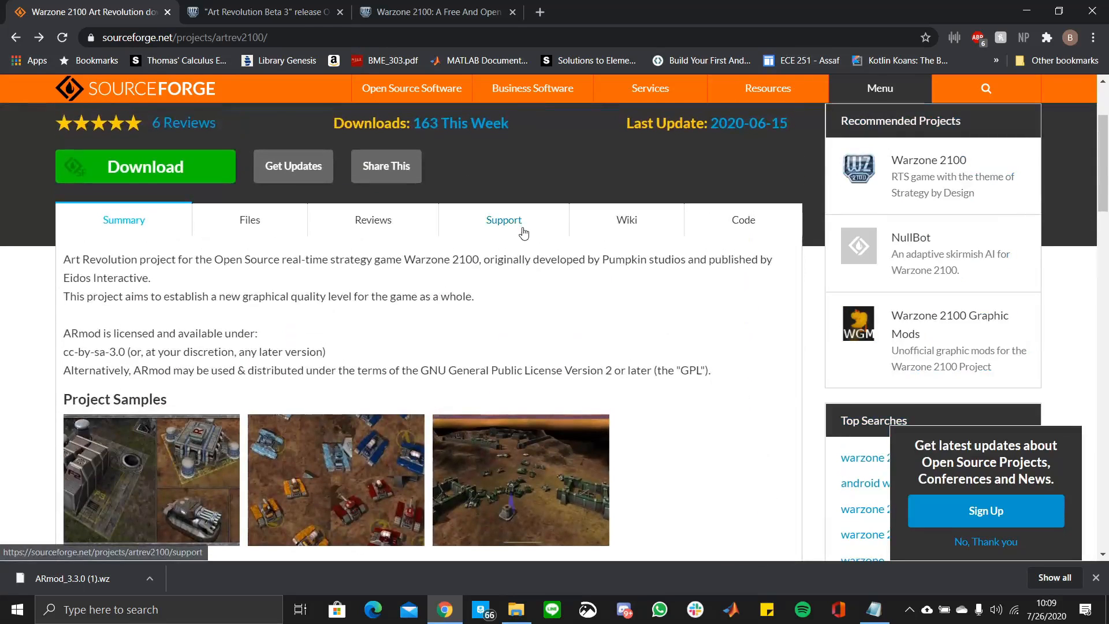
{"action": "scroll", "scroll_direction": "up", "scroll_amount": 3}
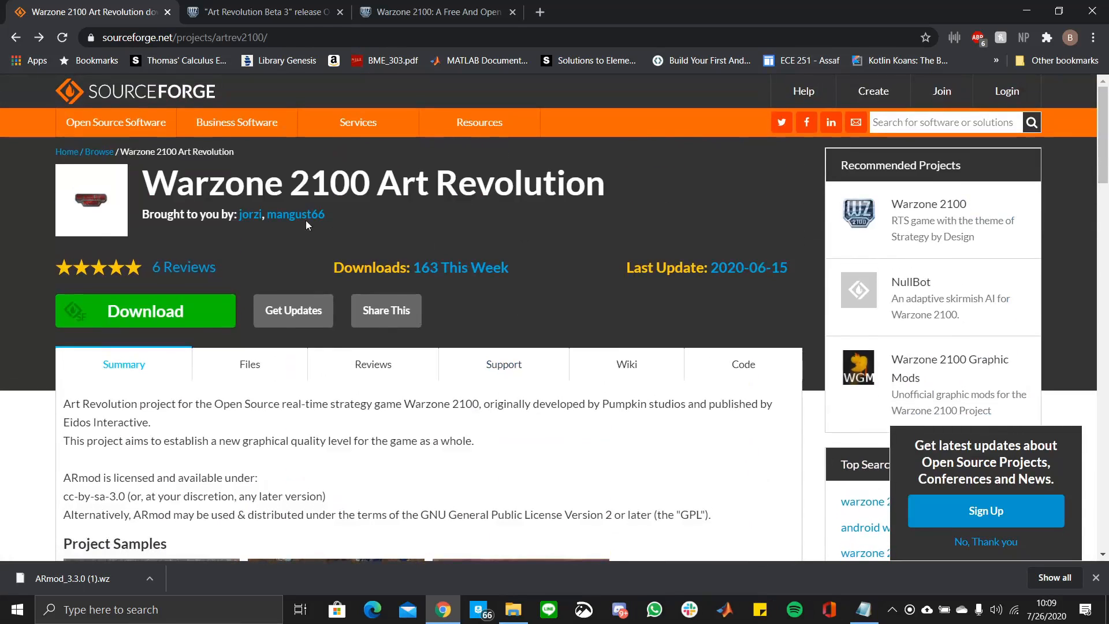
{"action": "mouse_move", "coordinate": [691, 213]}
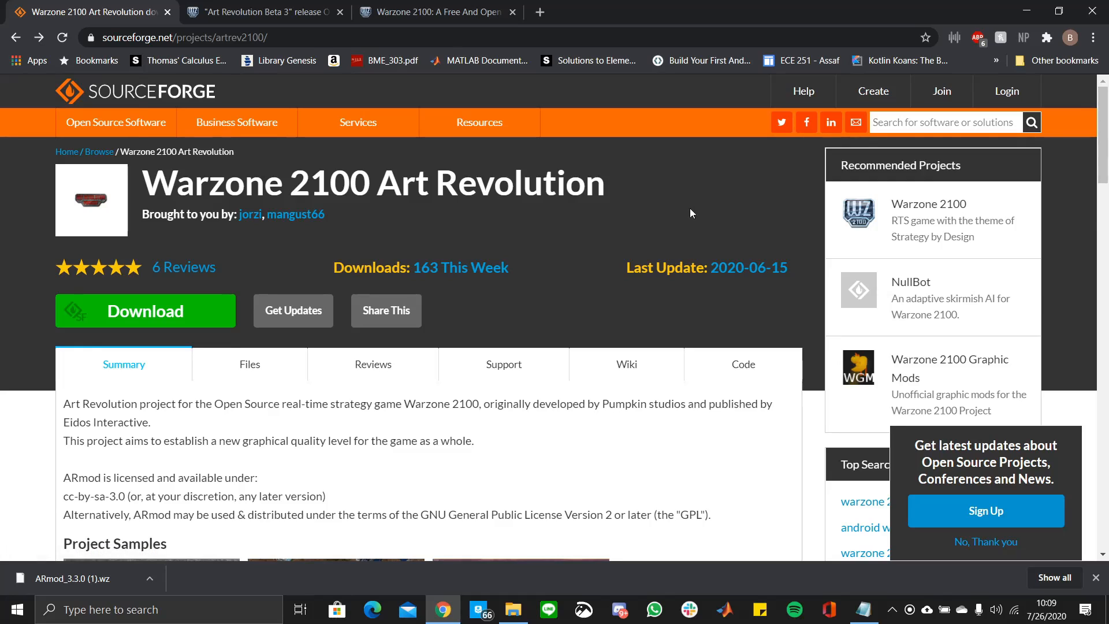
{"action": "mouse_move", "coordinate": [630, 187]}
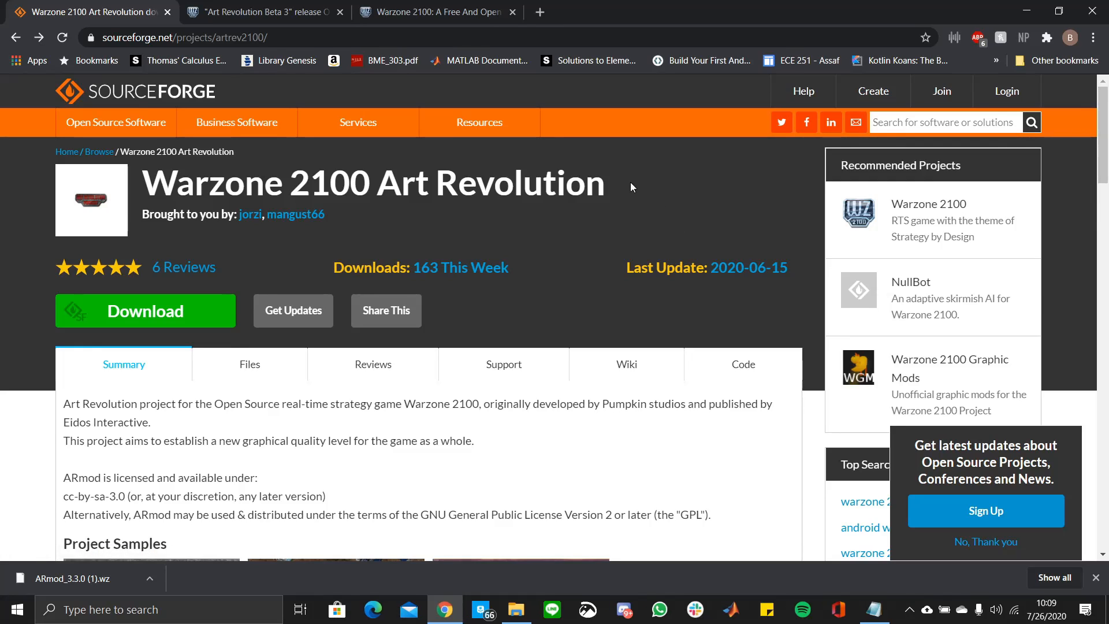
{"action": "scroll", "scroll_direction": "down", "scroll_amount": 3}
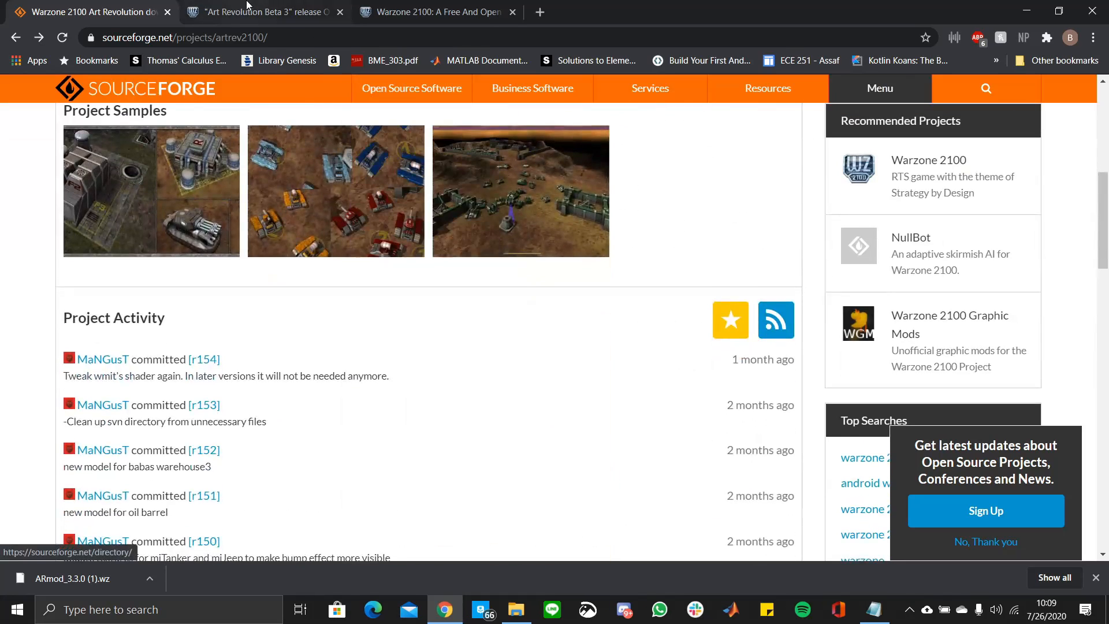
Open the addons site from the Art Revolution thread, then go to the Development board
{"action": "left_click", "coordinate": [261, 12]}
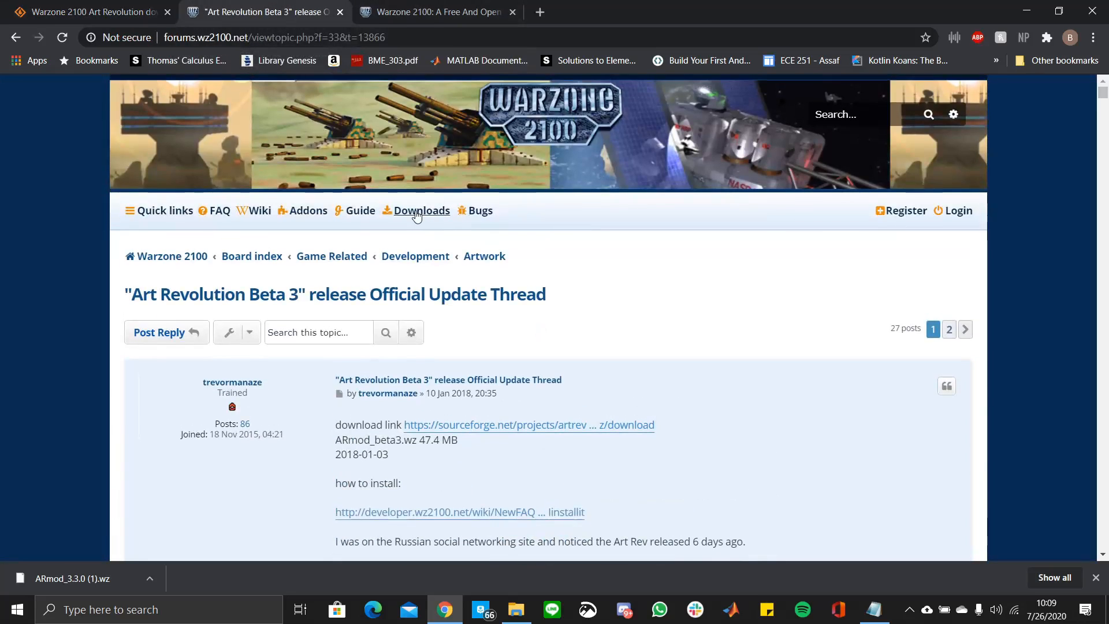
{"action": "mouse_move", "coordinate": [306, 211]}
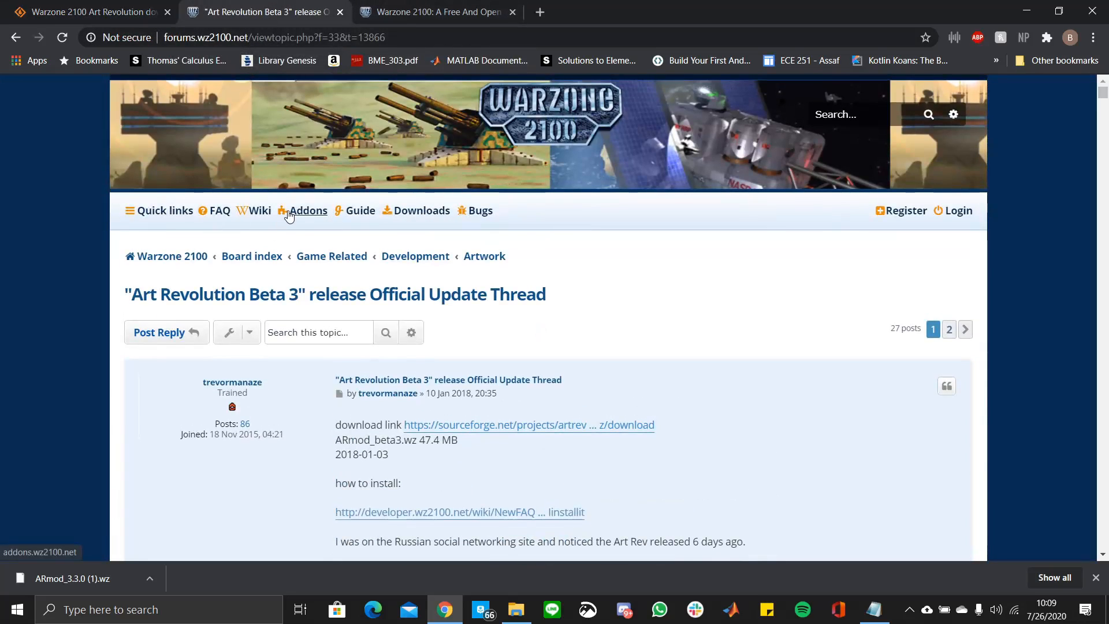
{"action": "left_click", "coordinate": [307, 210]}
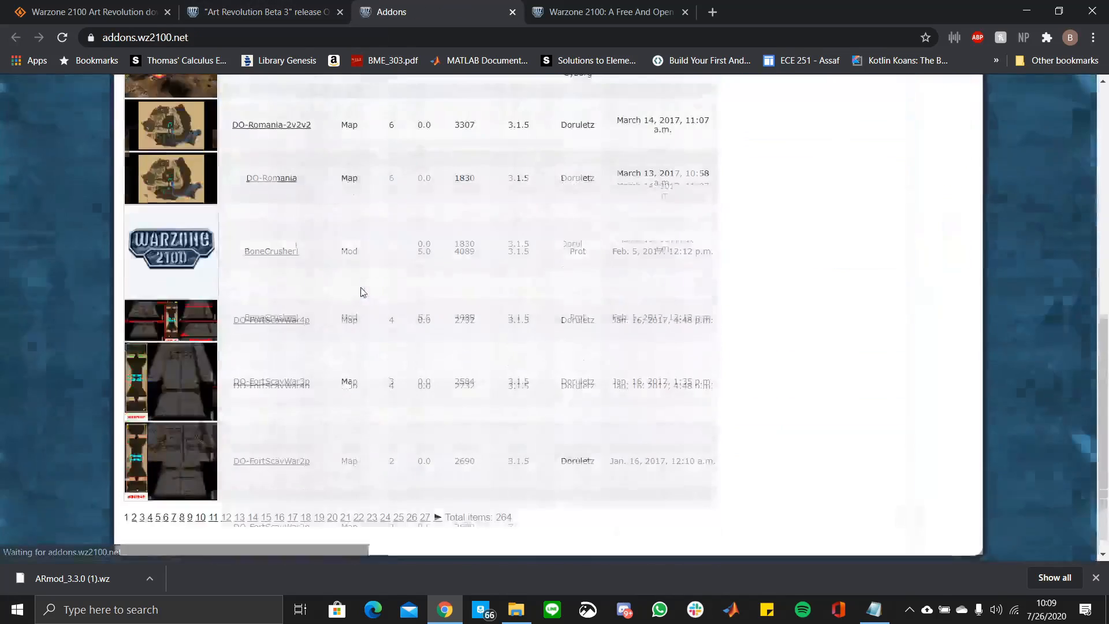
{"action": "left_click", "coordinate": [262, 12]}
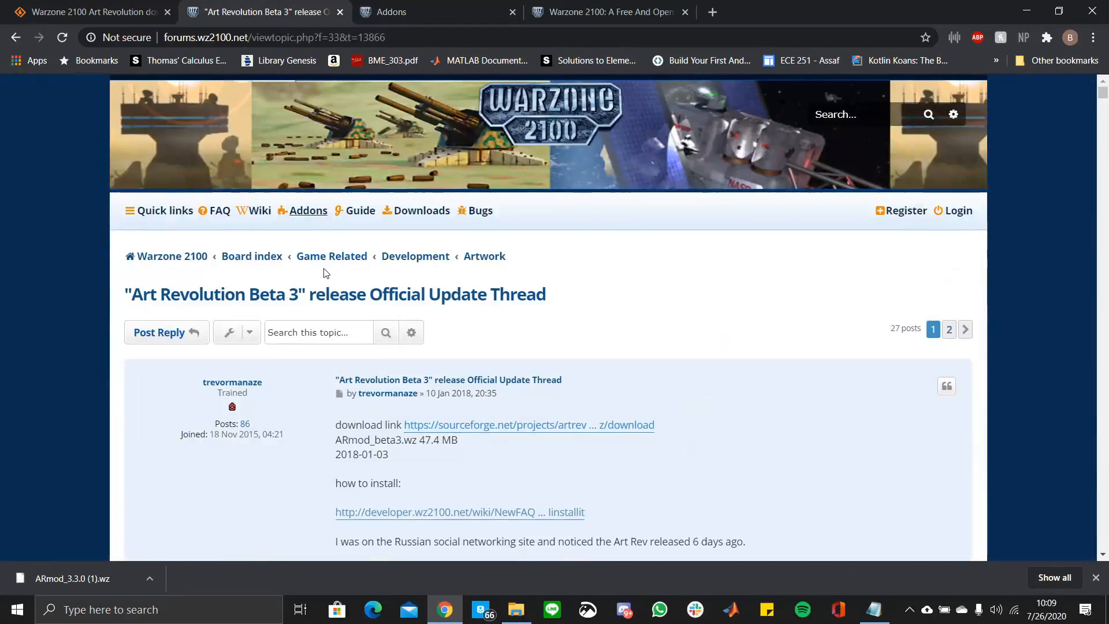
{"action": "left_click", "coordinate": [415, 256]}
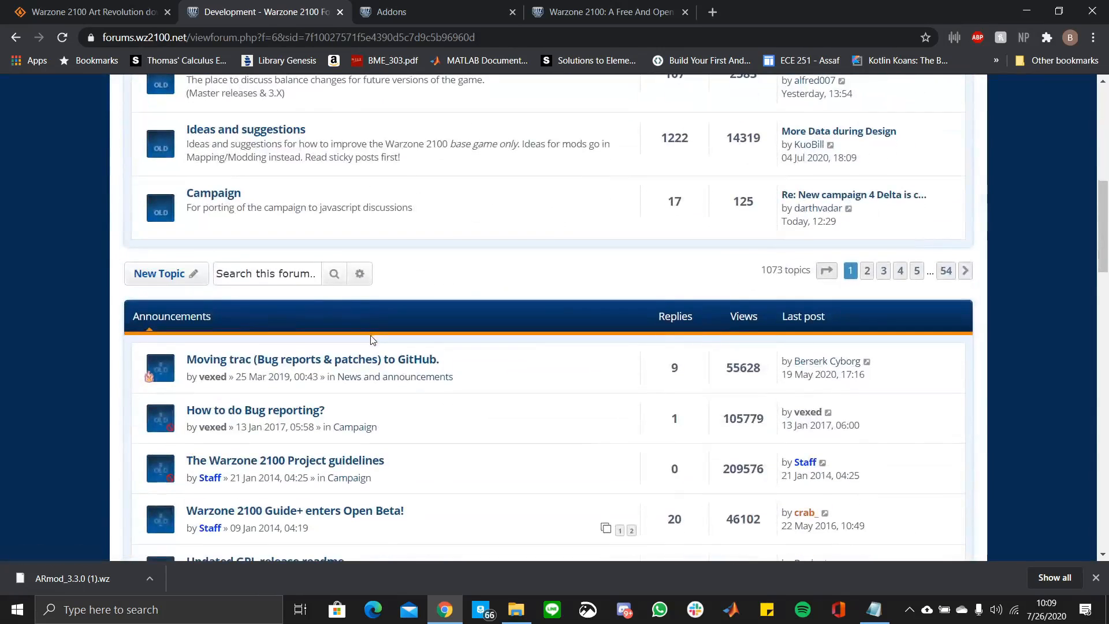
{"action": "scroll", "scroll_direction": "up", "scroll_amount": 3}
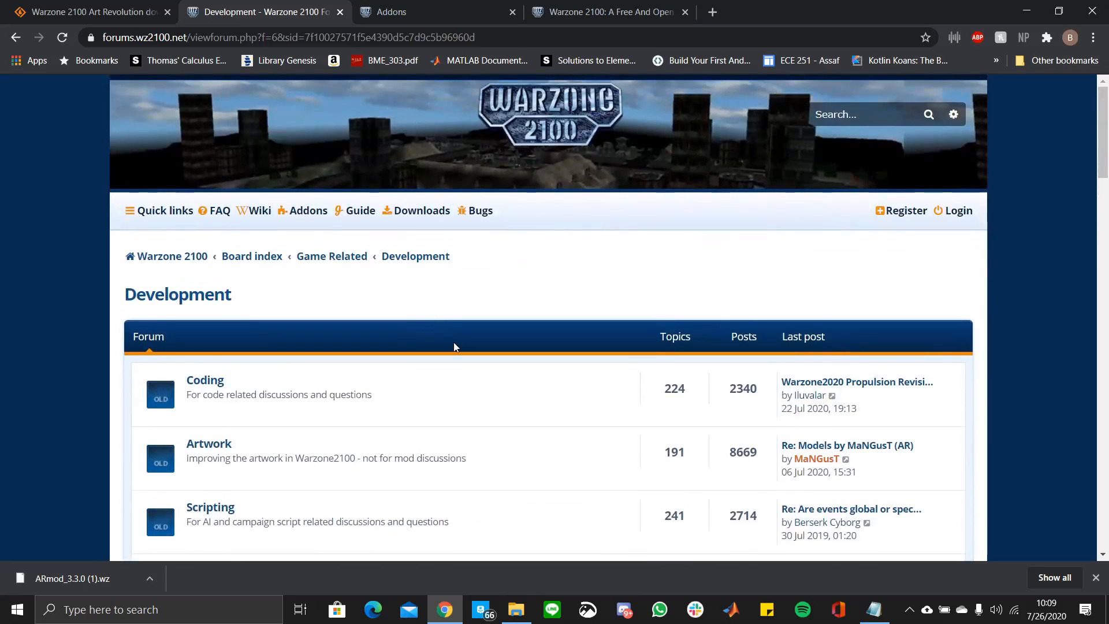